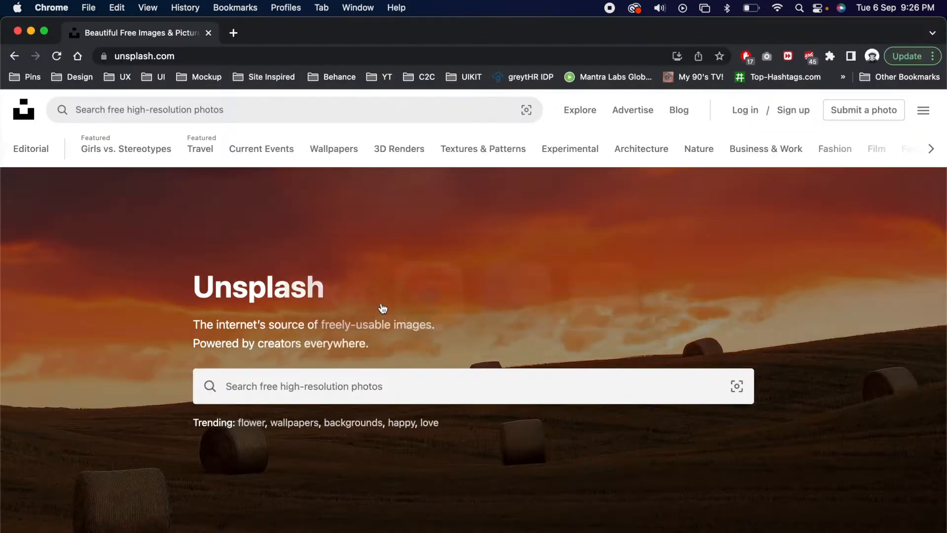
Step: Search Unsplash for 'plane window' in landscape and download the woman-at-window photo
type("pl")
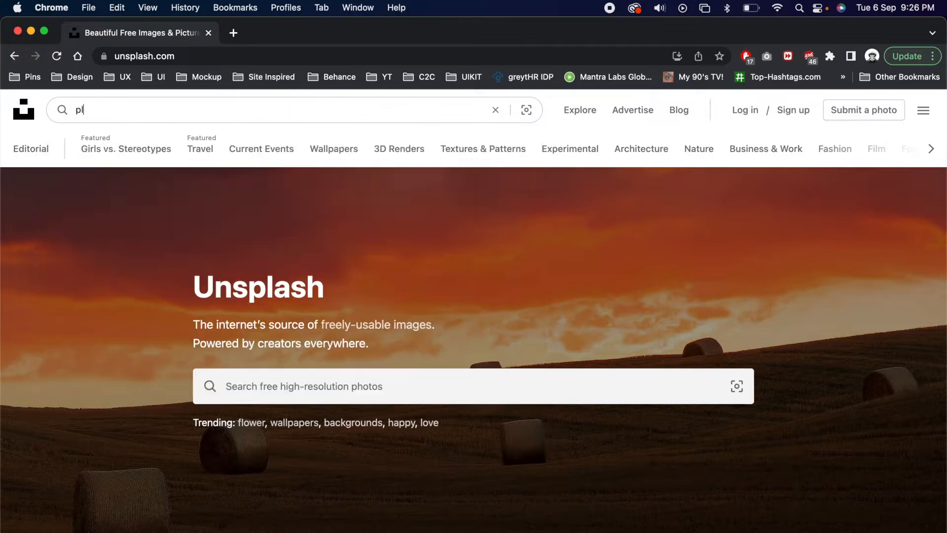
type("lane window")
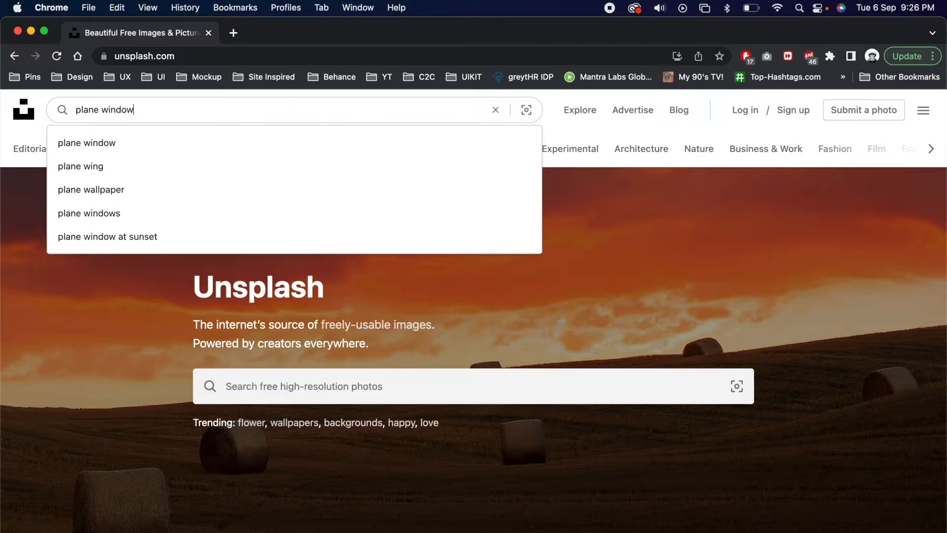
key("Enter")
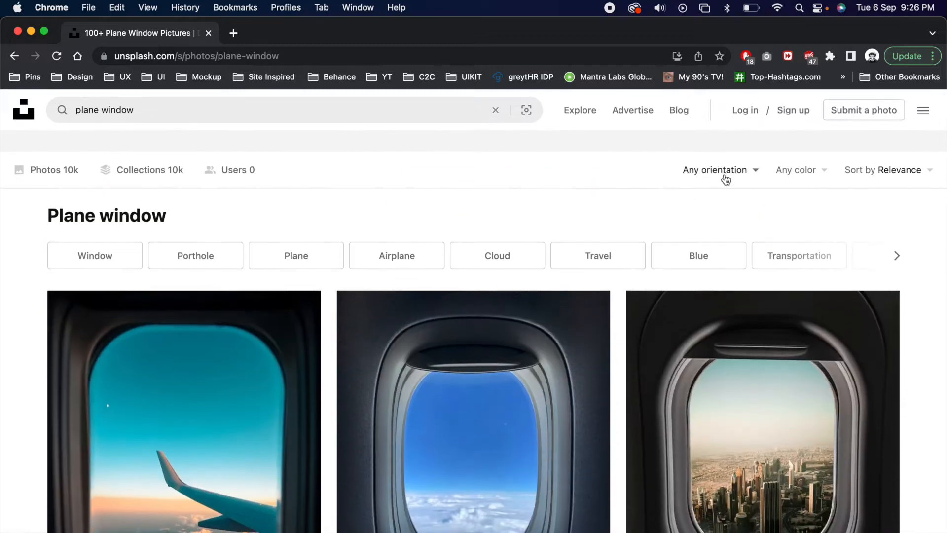
left_click(714, 170)
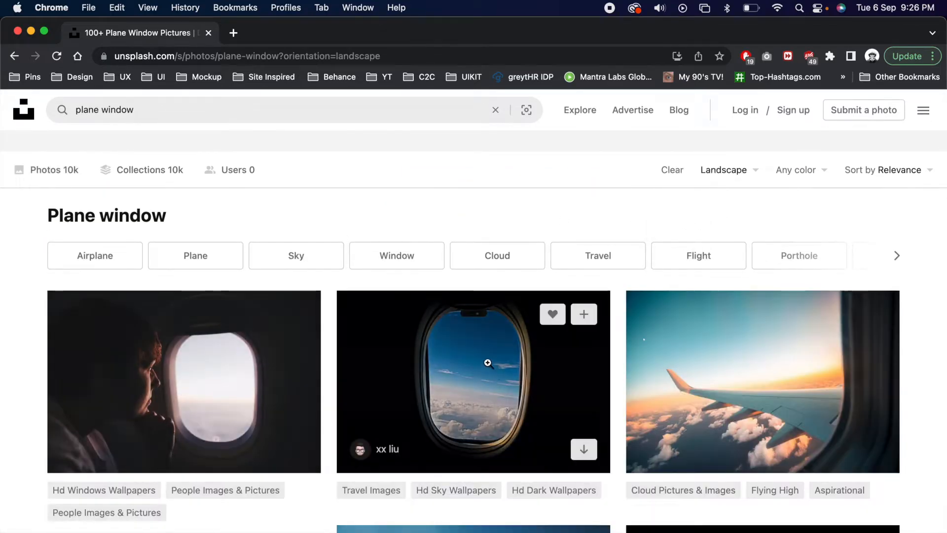
scroll("down", 3)
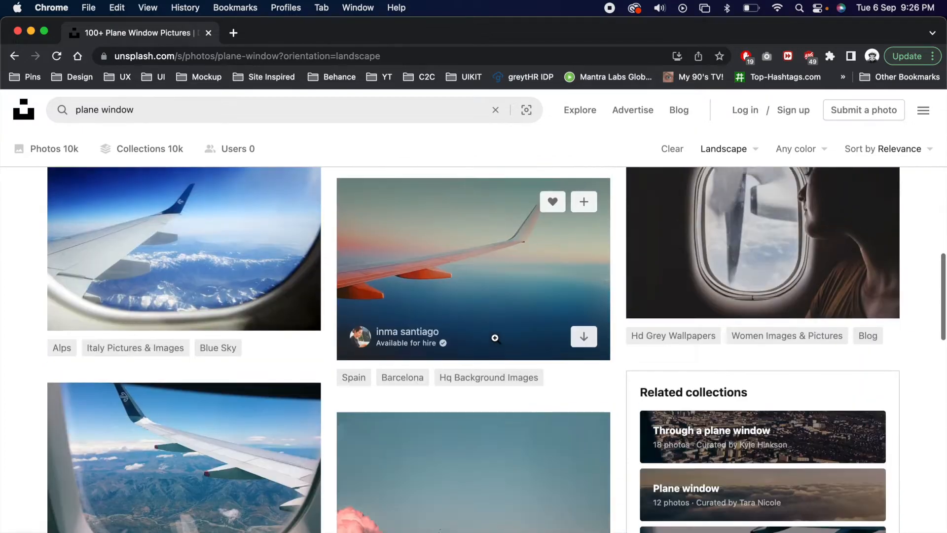
left_click(762, 243)
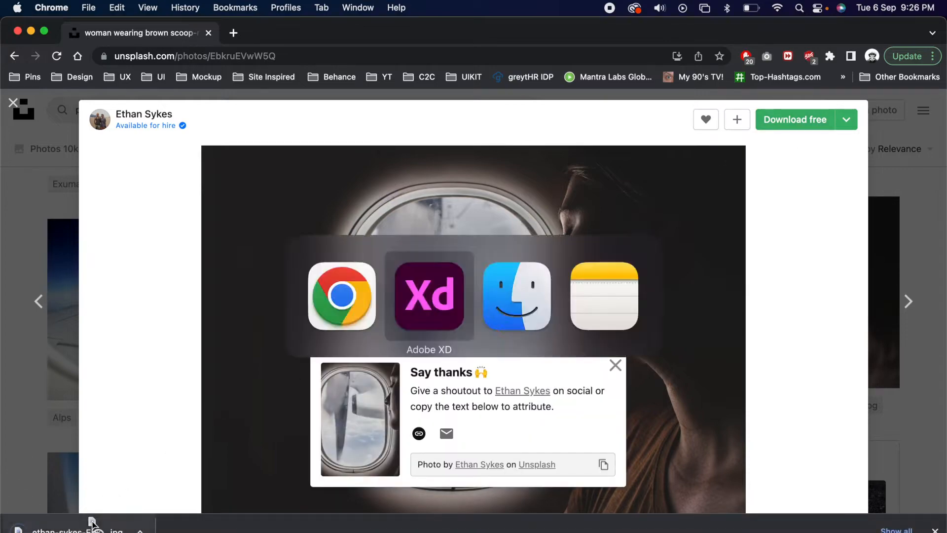
left_click(430, 298)
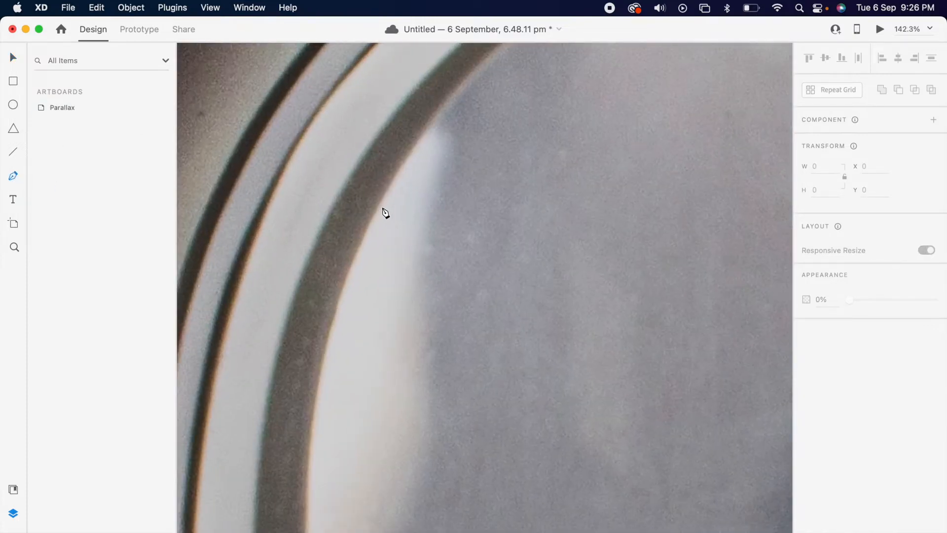
Step: Trace the plane window's inner edge with the Pen tool over the photo
left_click_drag(387, 194, 320, 352)
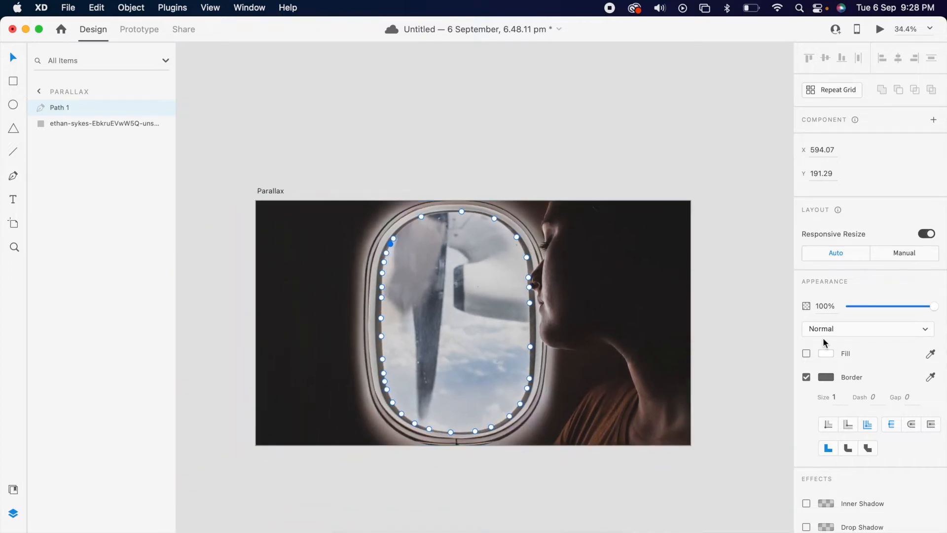
Step: Subtract Path 1 from the photo to cut out the window, then edit the artboard fill
left_click(806, 353)
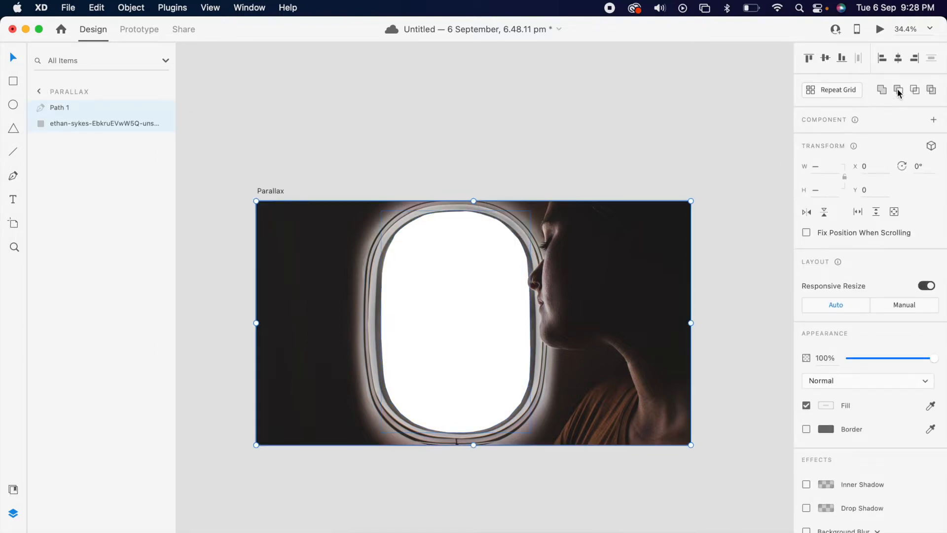
left_click(898, 90)
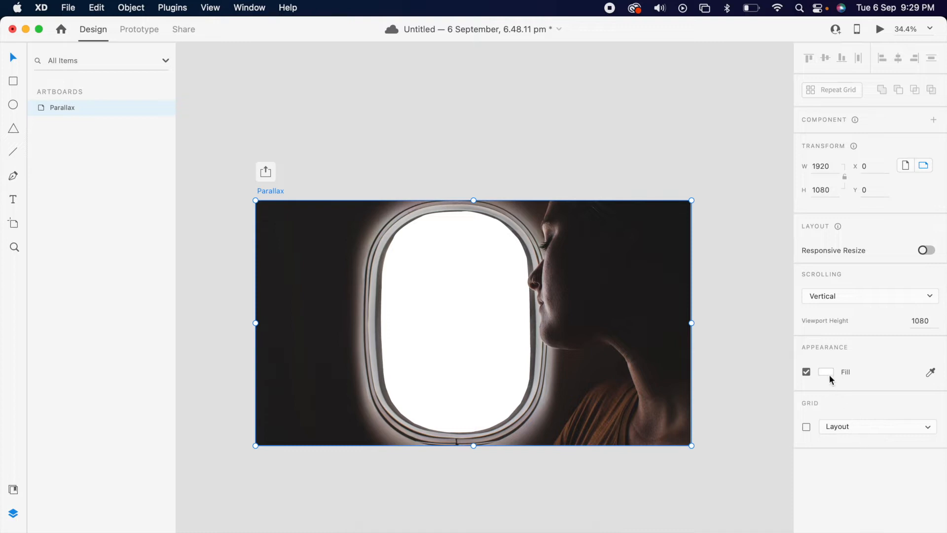
left_click(826, 372)
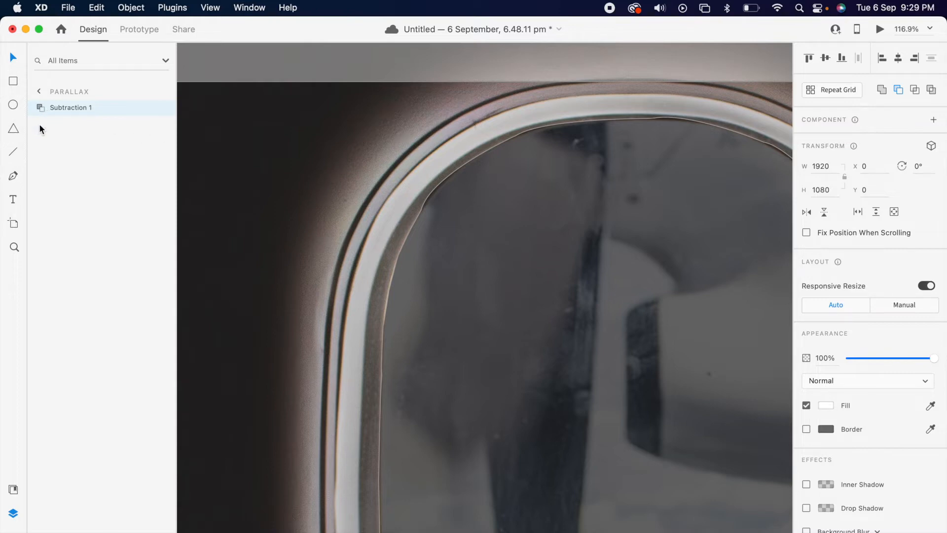
Step: Drag Path 1's anchor points inside Subtraction 1 onto the inner window frame
left_click(41, 107)
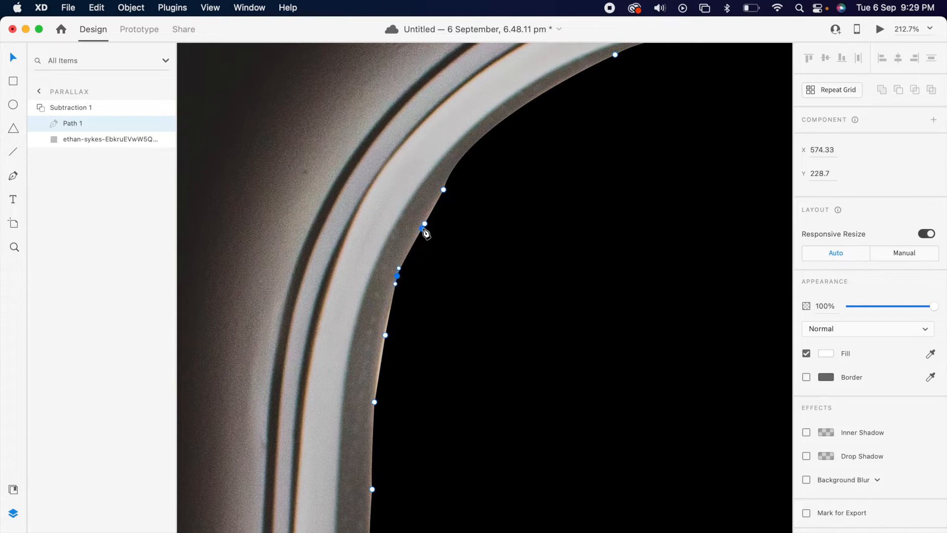
left_click_drag(425, 228, 444, 189)
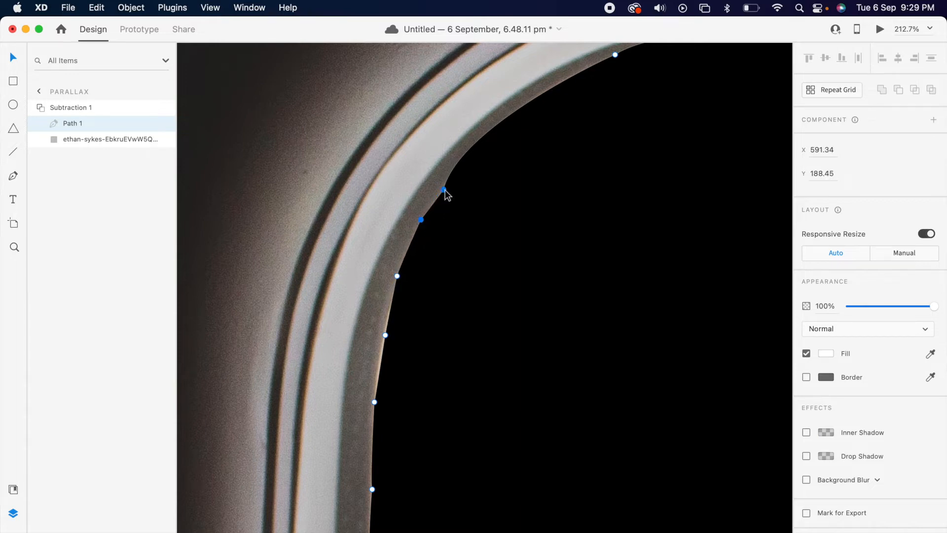
left_click_drag(445, 190, 437, 191)
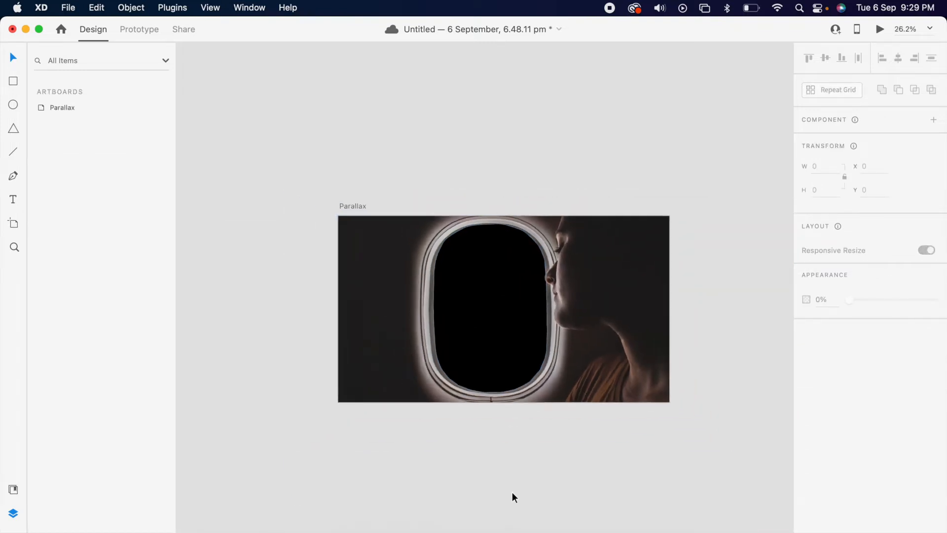
left_click(13, 81)
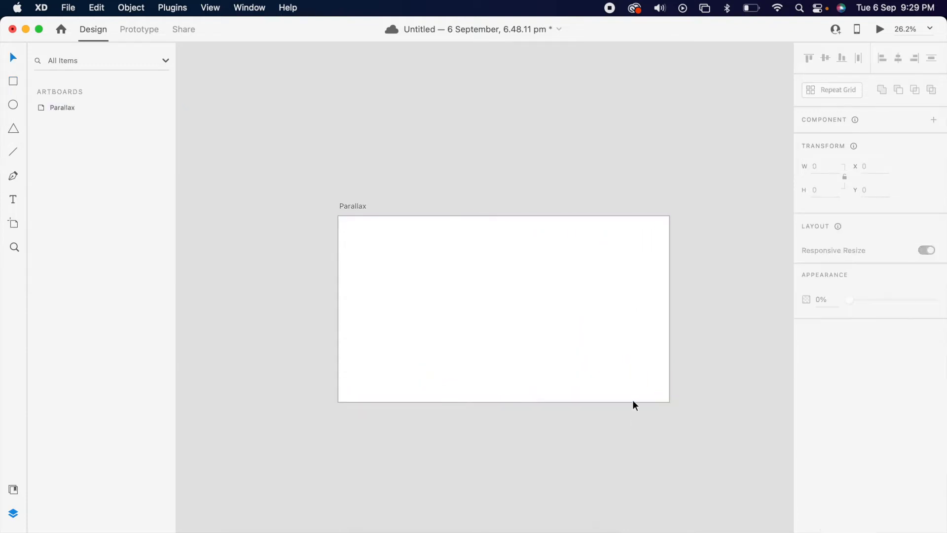
mouse_move(524, 383)
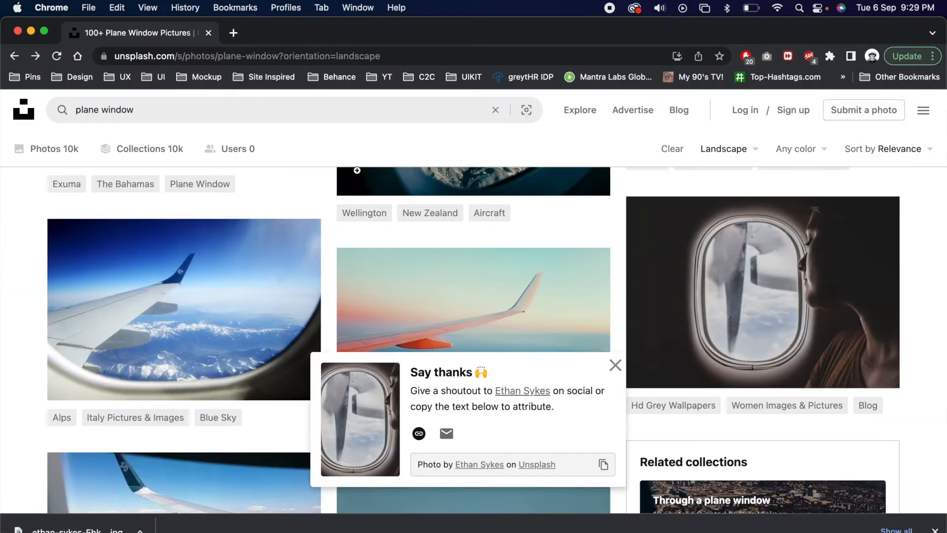
Step: Search Unsplash for 'city' and download the aerial night city photo
type("city")
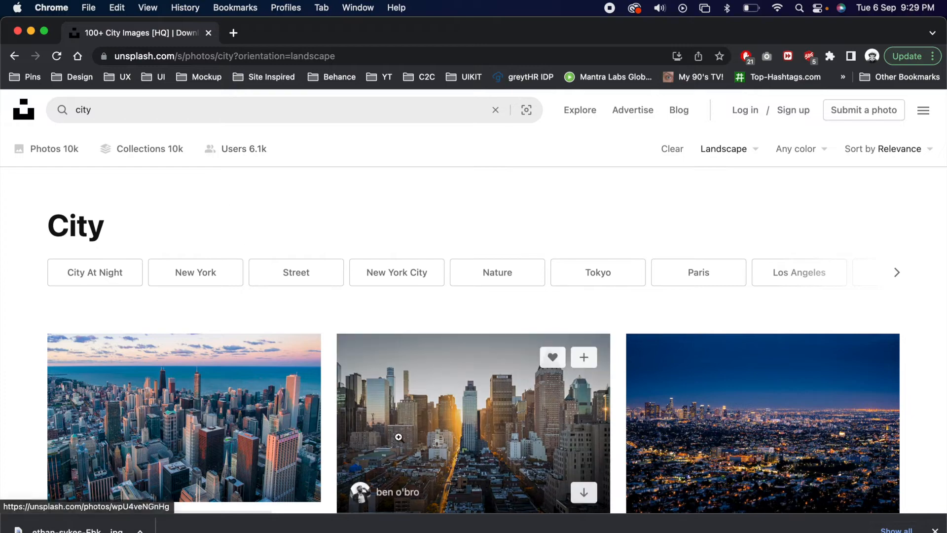
scroll("down", 3)
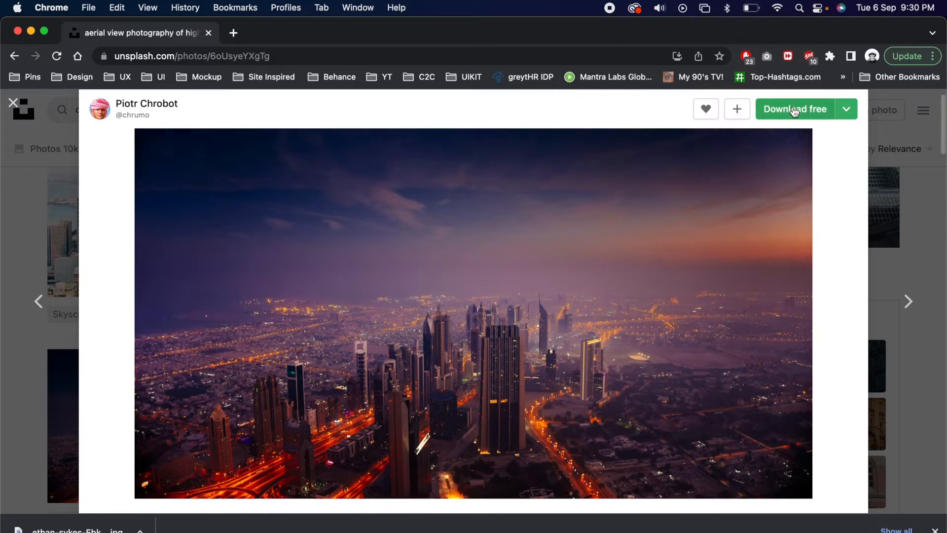
left_click(795, 109)
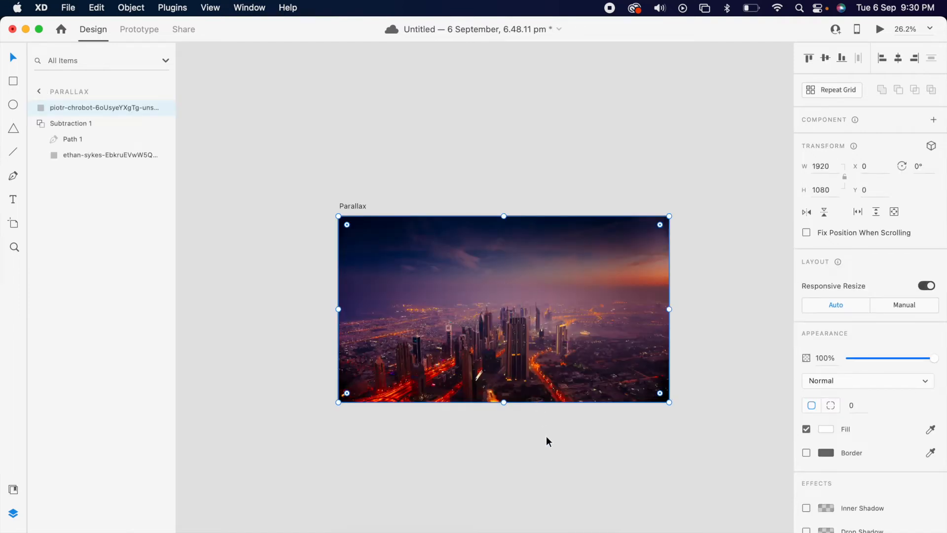
mouse_move(490, 323)
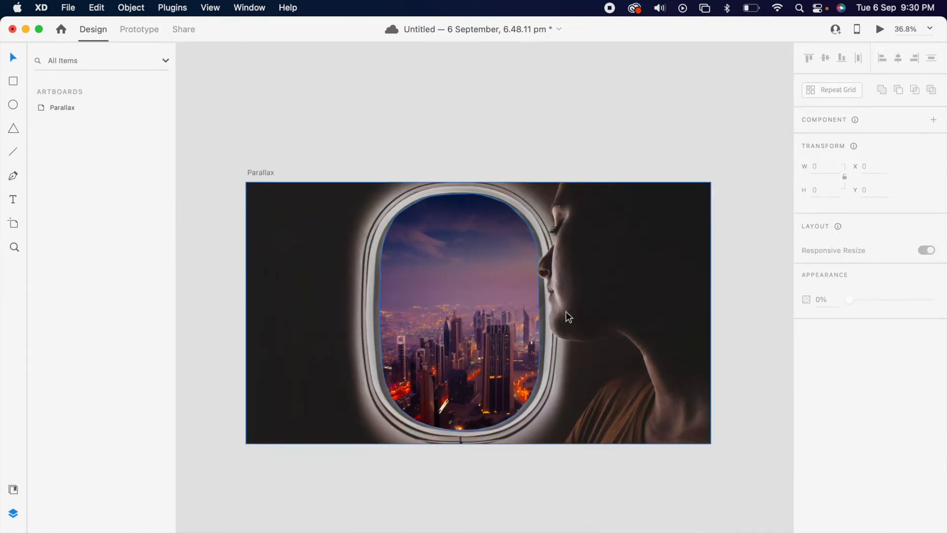
mouse_move(452, 340)
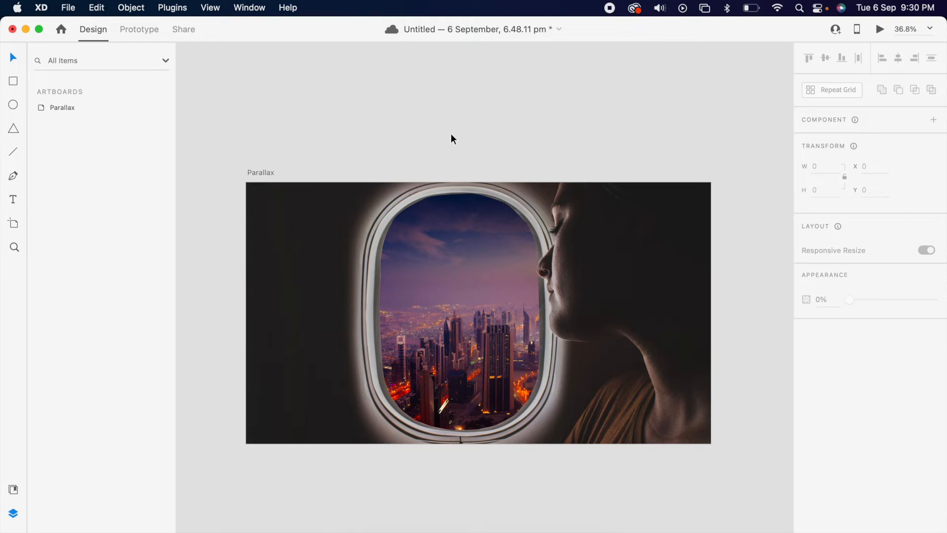
Step: Scroll the view while sending the city photo behind the window cutout
scroll("down", 3)
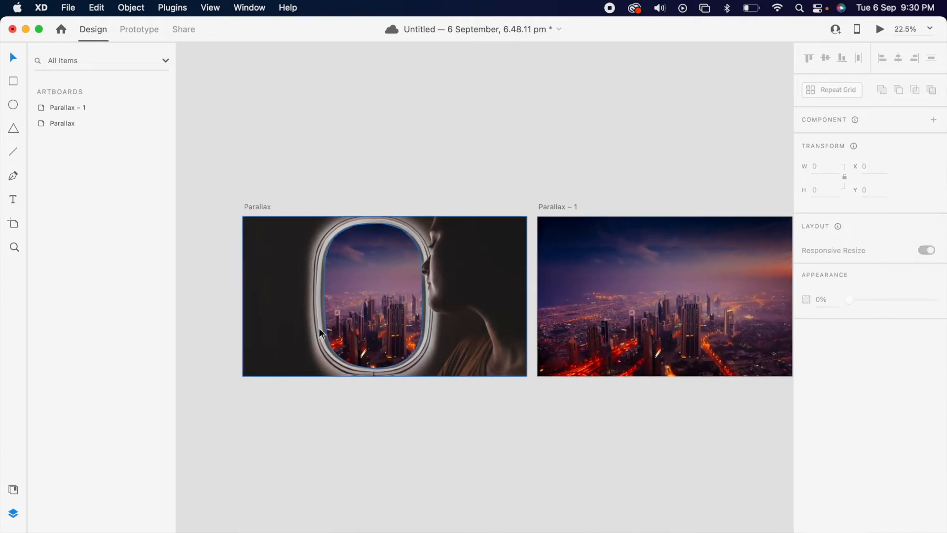
Step: Switch Adobe XD into Prototype mode after duplicating the artboard
left_click(139, 29)
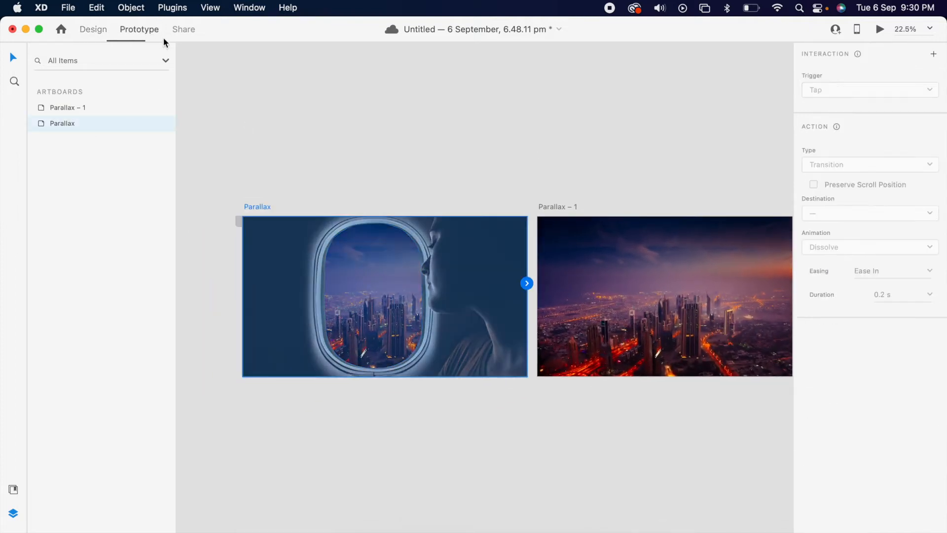
Step: Wire Parallax to Parallax – 1 with Auto-Animate, Ease In-Out, 2 s duration
left_click_drag(526, 283, 588, 312)
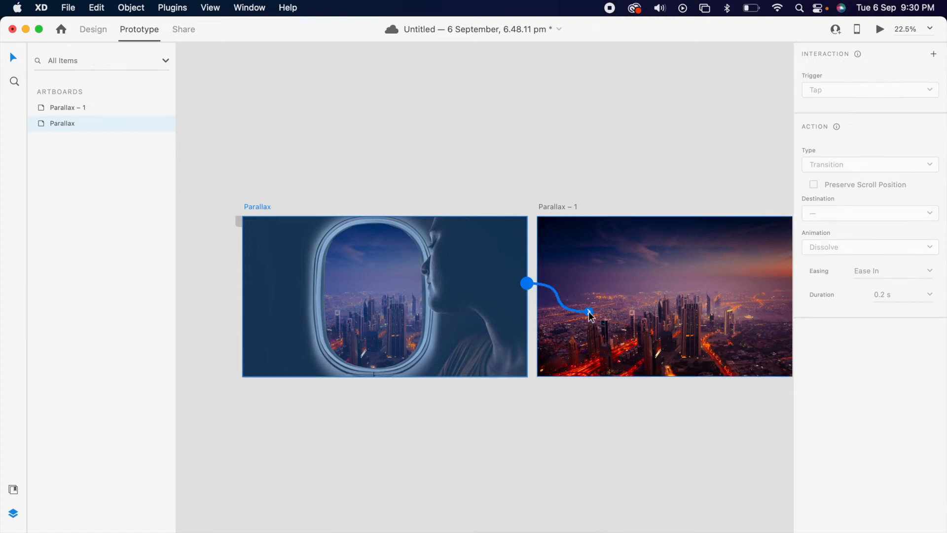
left_click(869, 165)
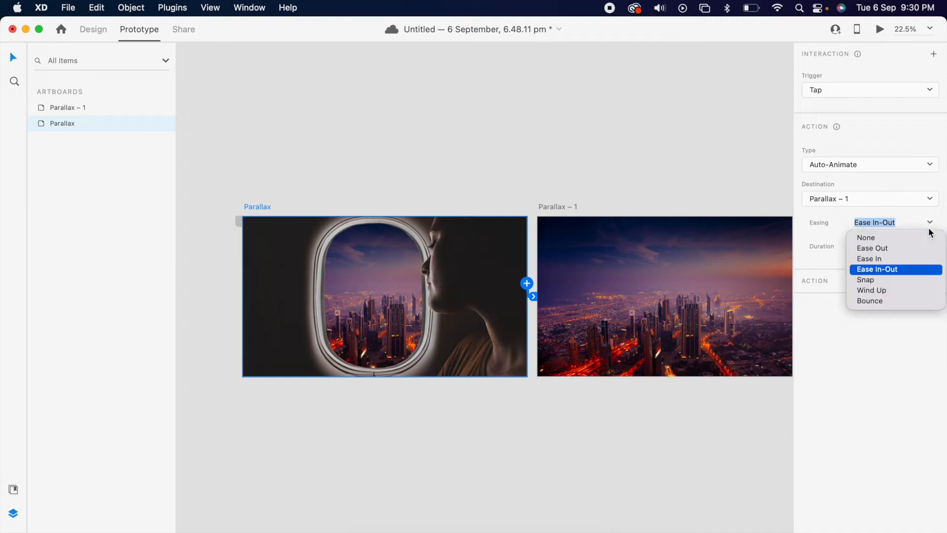
left_click(888, 247)
type("2")
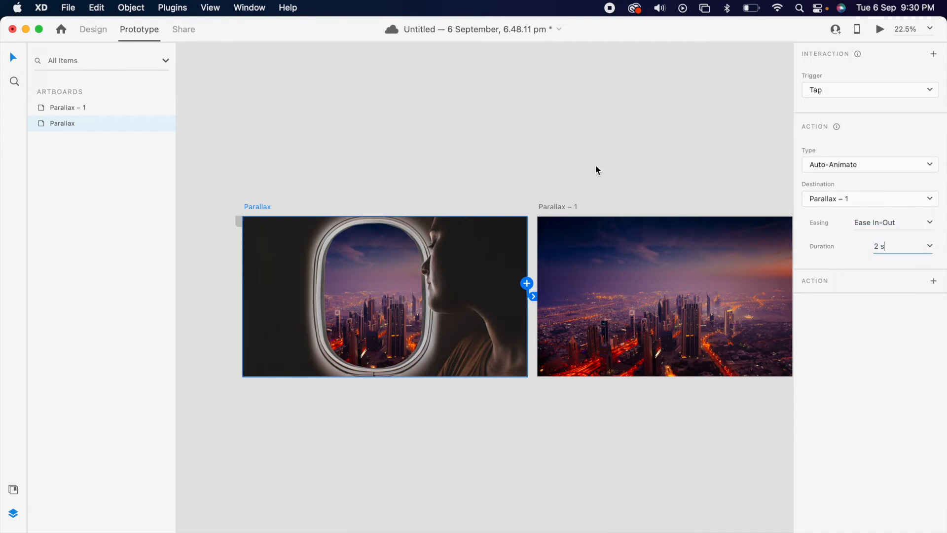
left_click(877, 28)
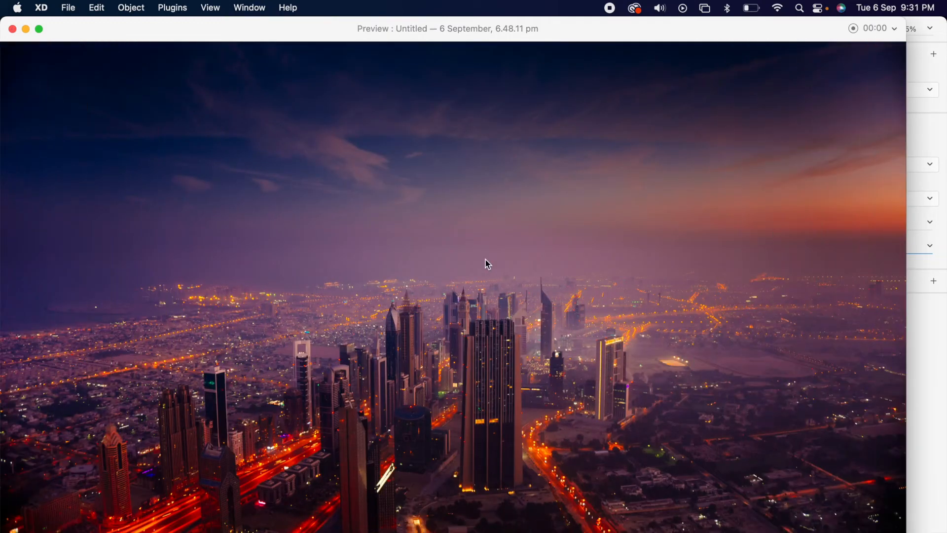
mouse_move(70, 46)
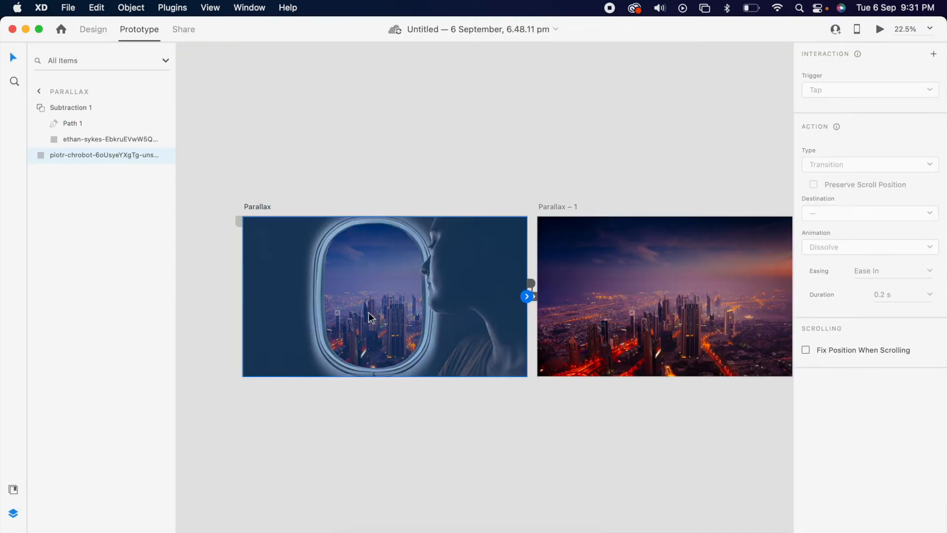
left_click(92, 29)
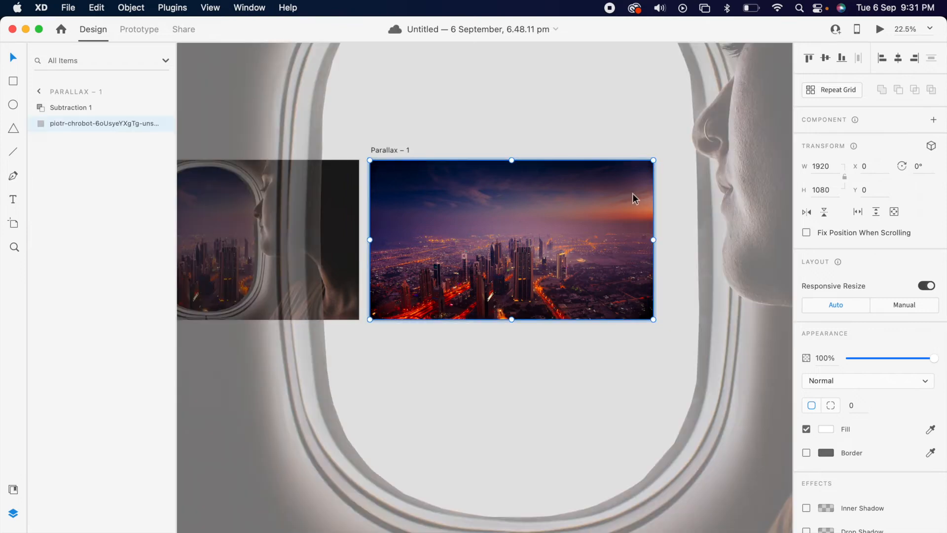
Step: Scale Subtraction 1 on Parallax – 1 past the artboard edges and preview
left_click_drag(653, 160, 704, 137)
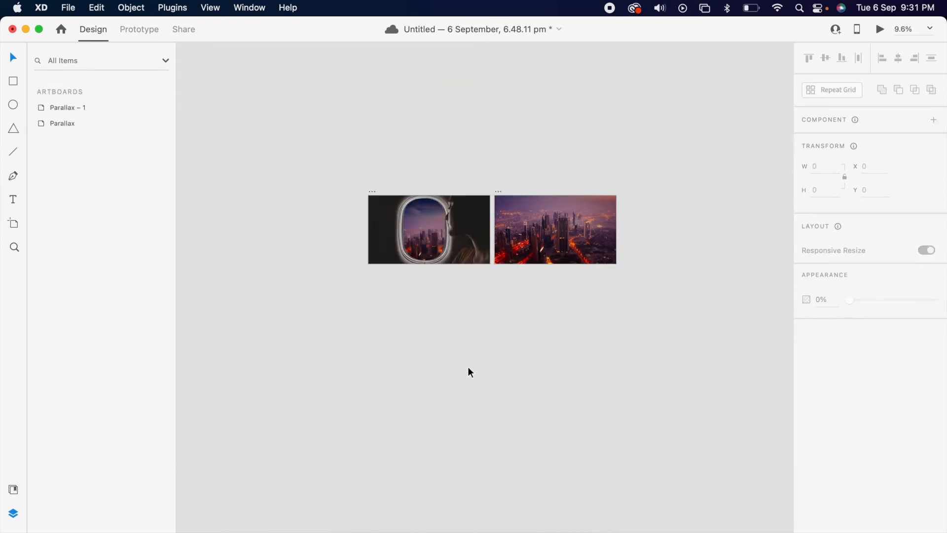
left_click(878, 28)
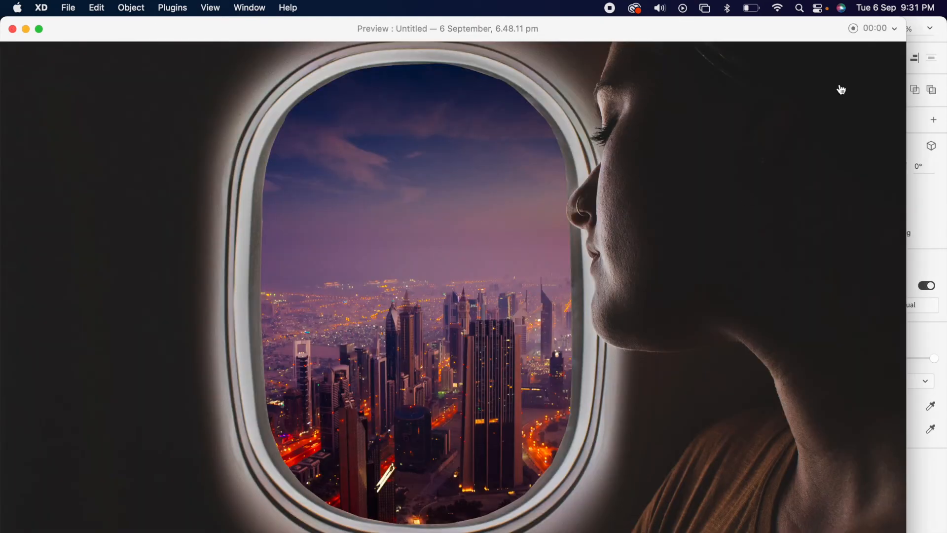